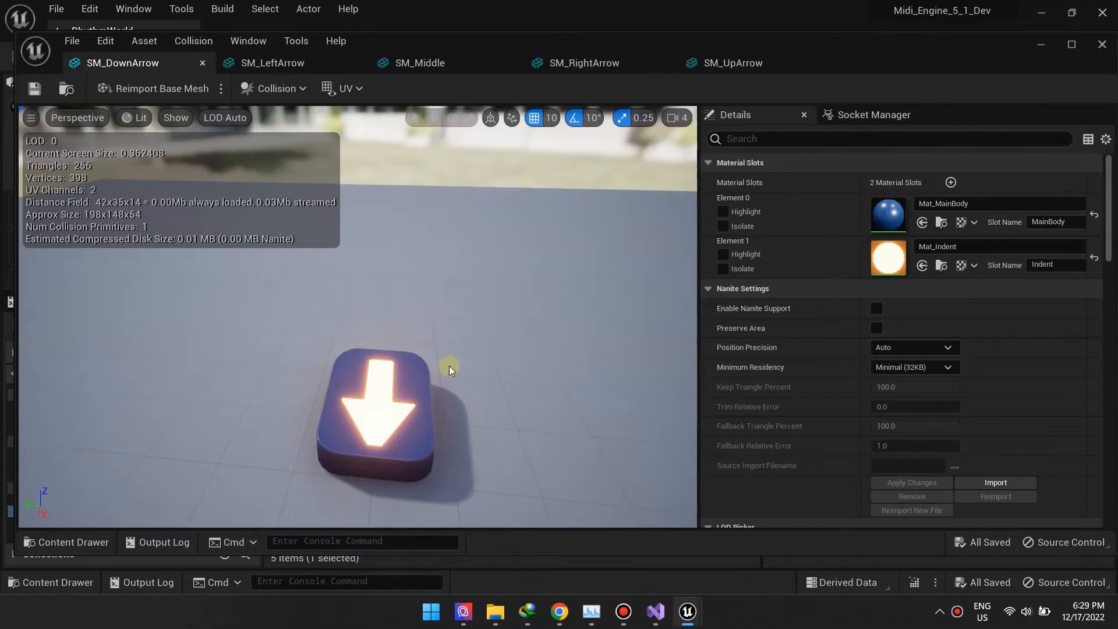
- Preview the SM_LeftArrow, SM_Middle, SM_RightArrow and SM_UpArrow meshes in turn
click(269, 63)
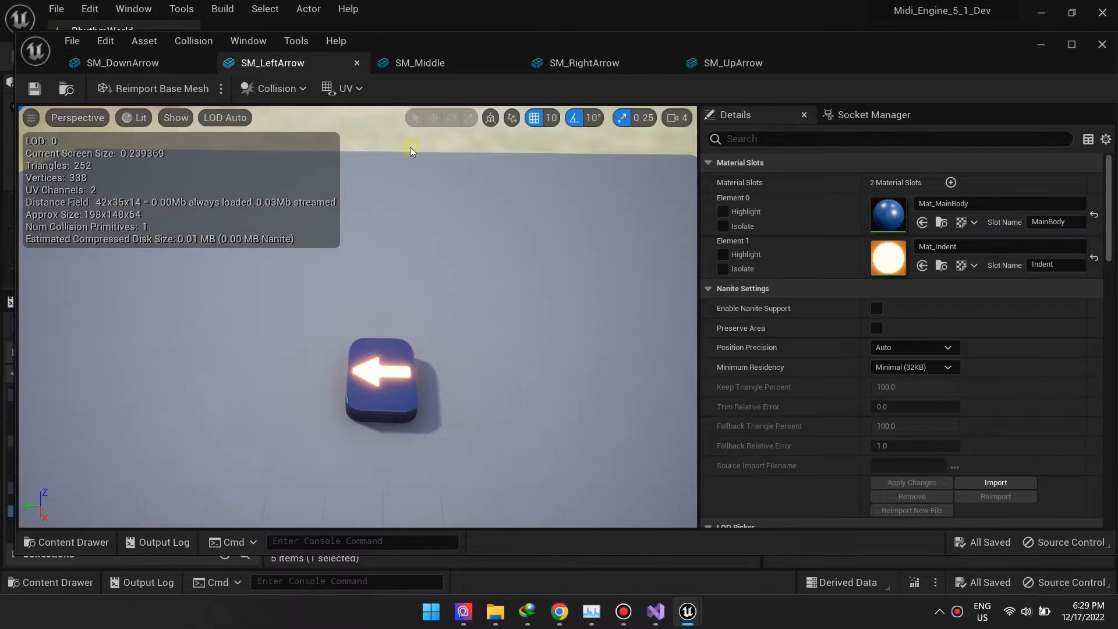
click(419, 62)
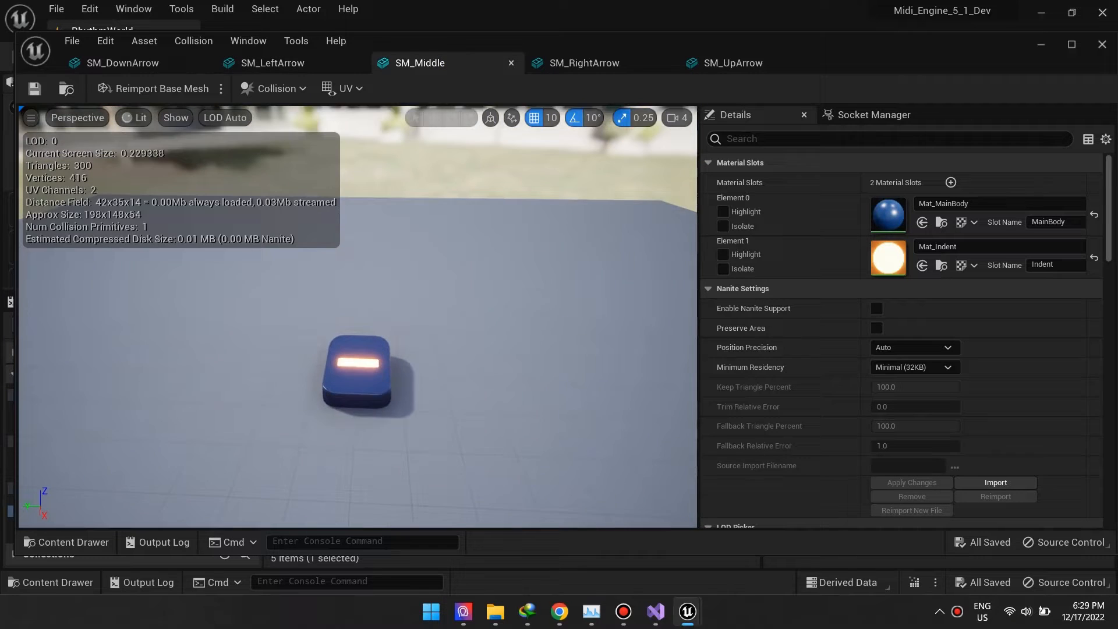
click(584, 63)
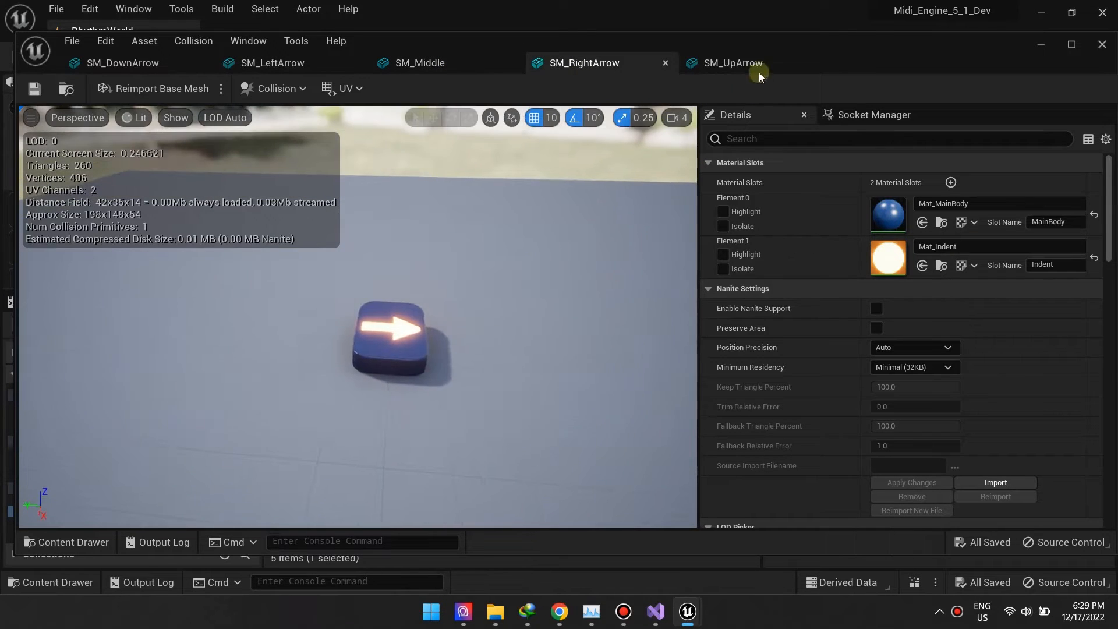
click(731, 62)
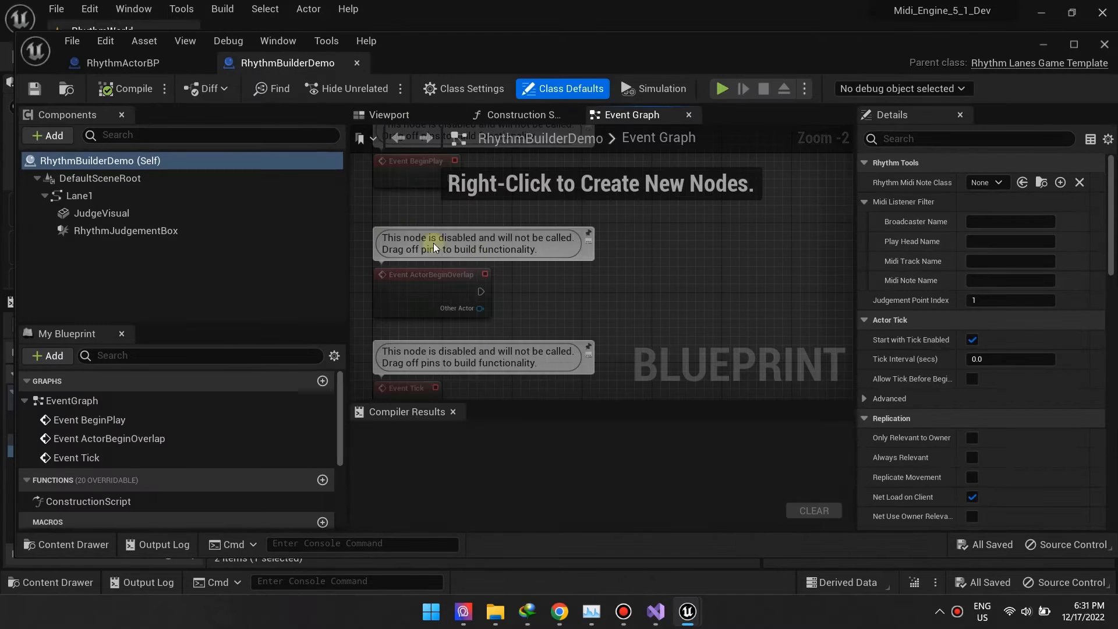
- Show the Viewport preview and inspect the Lane1 spline and RhythmJudgementBox components
click(389, 115)
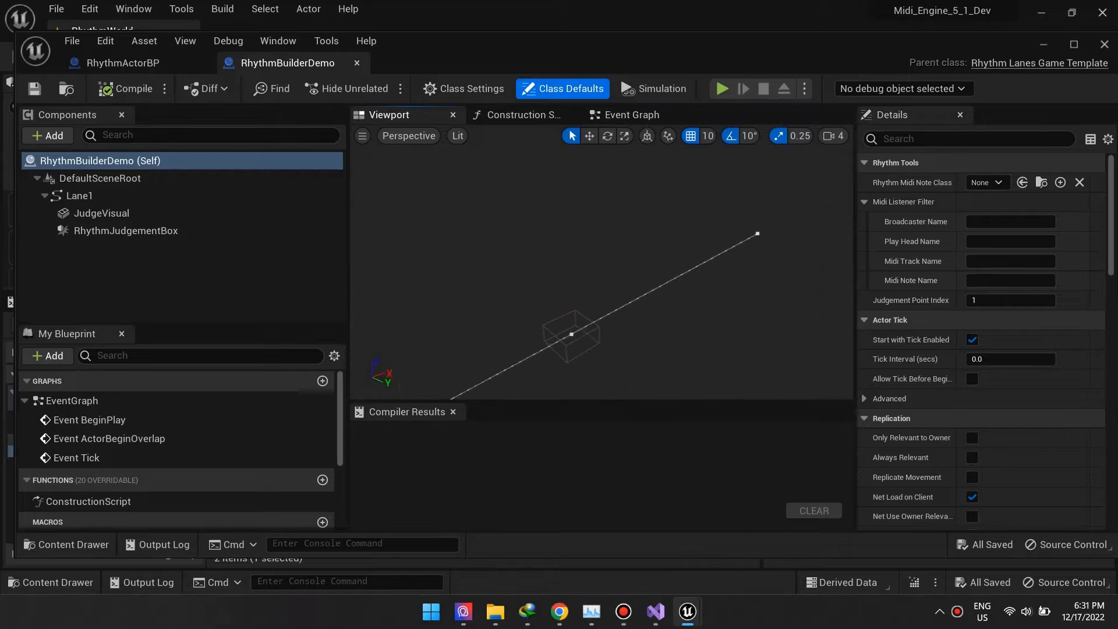
click(78, 196)
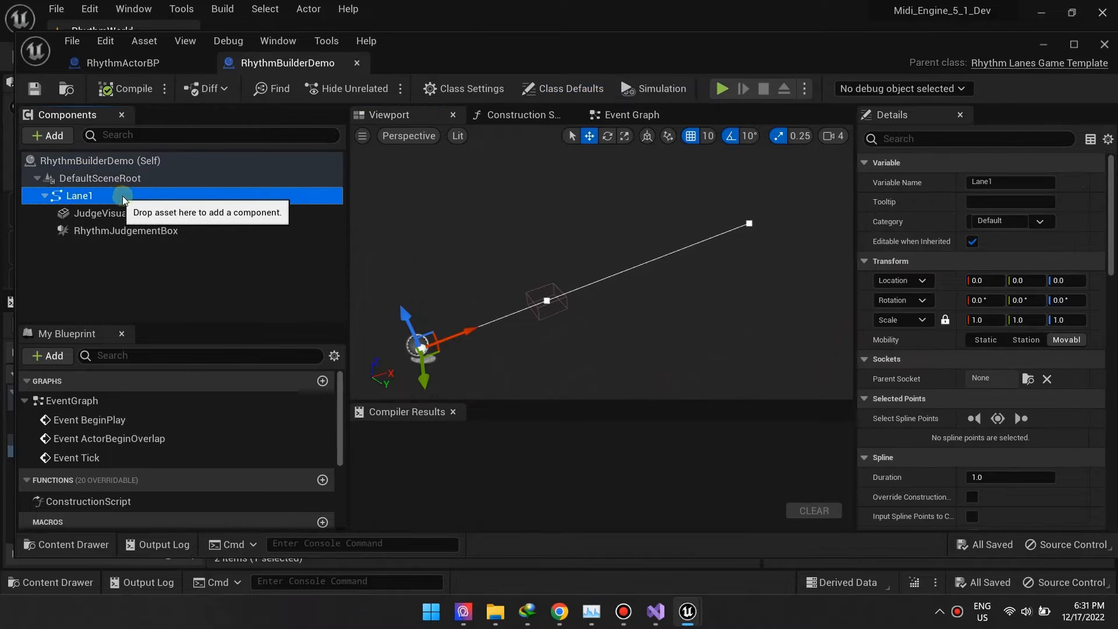
mouse_move(79, 196)
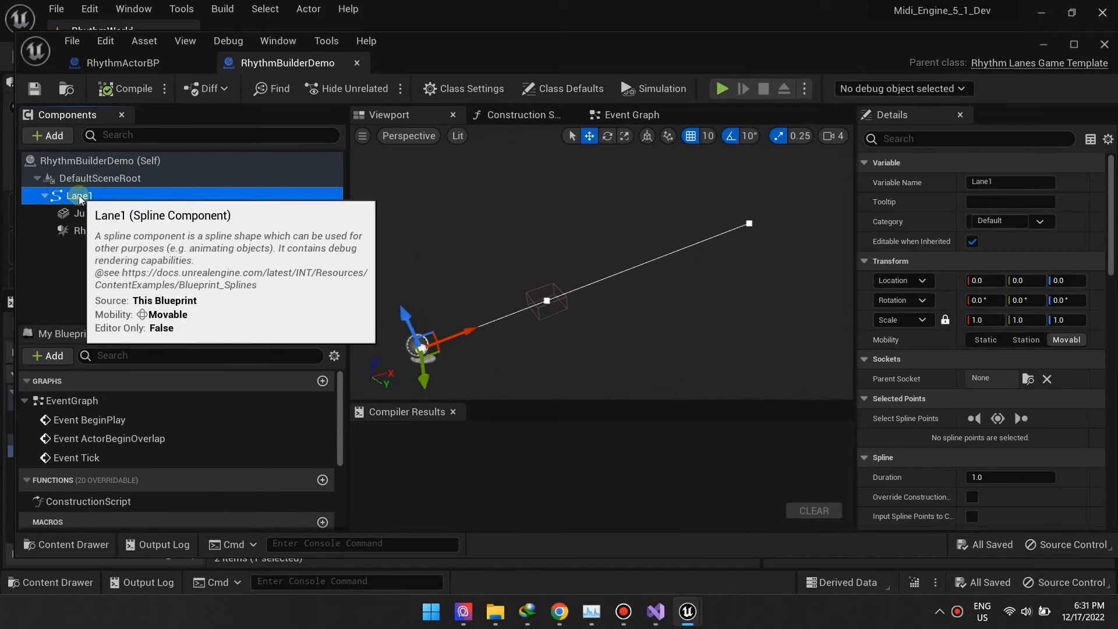
mouse_move(162, 231)
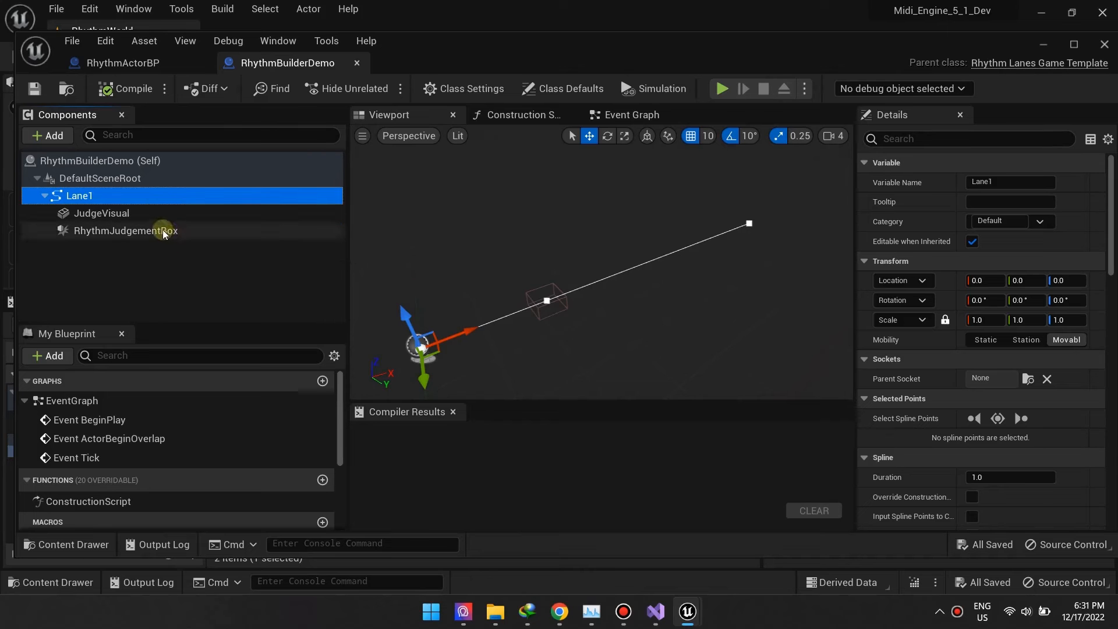
click(126, 231)
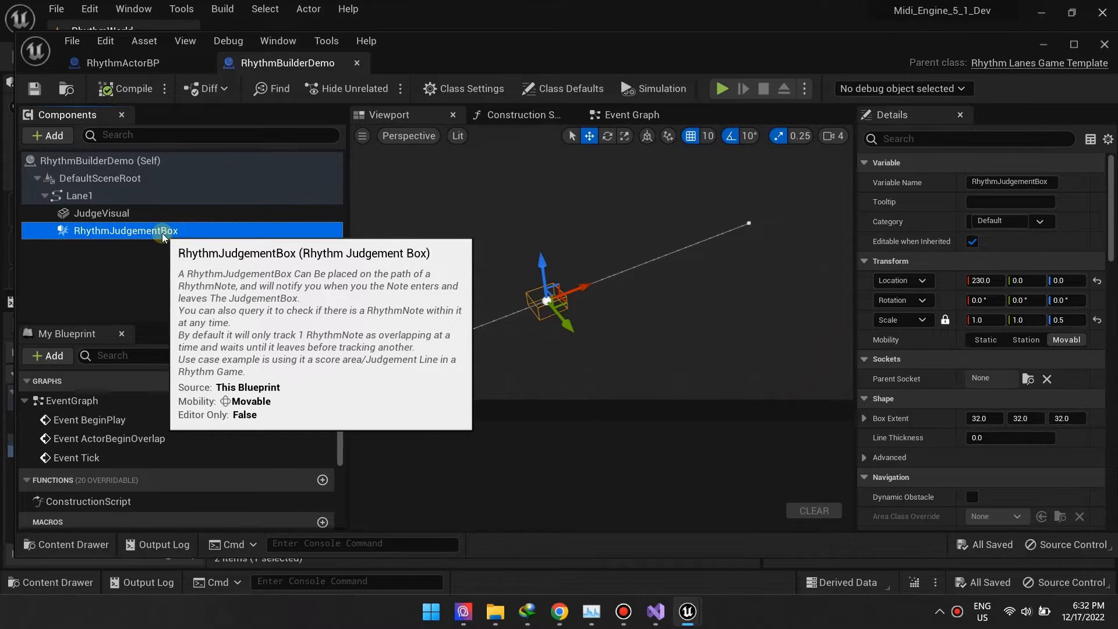
- Tick Visible on the JudgeVisual marker via the 'visi' search, then reselect RhythmJudgementBox
click(101, 213)
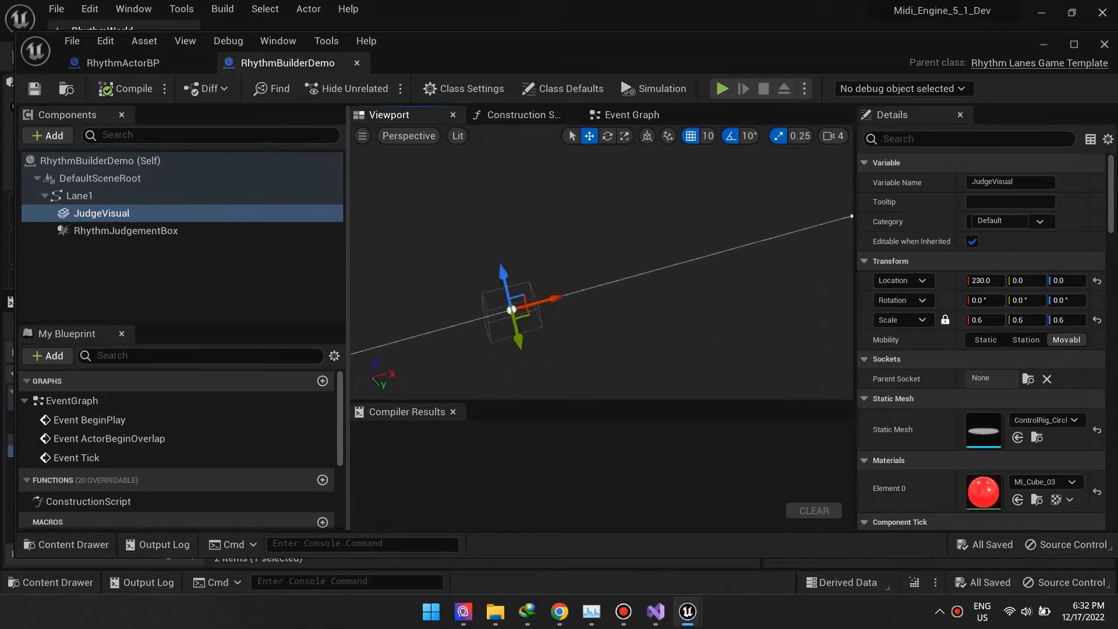
scroll(down, 3)
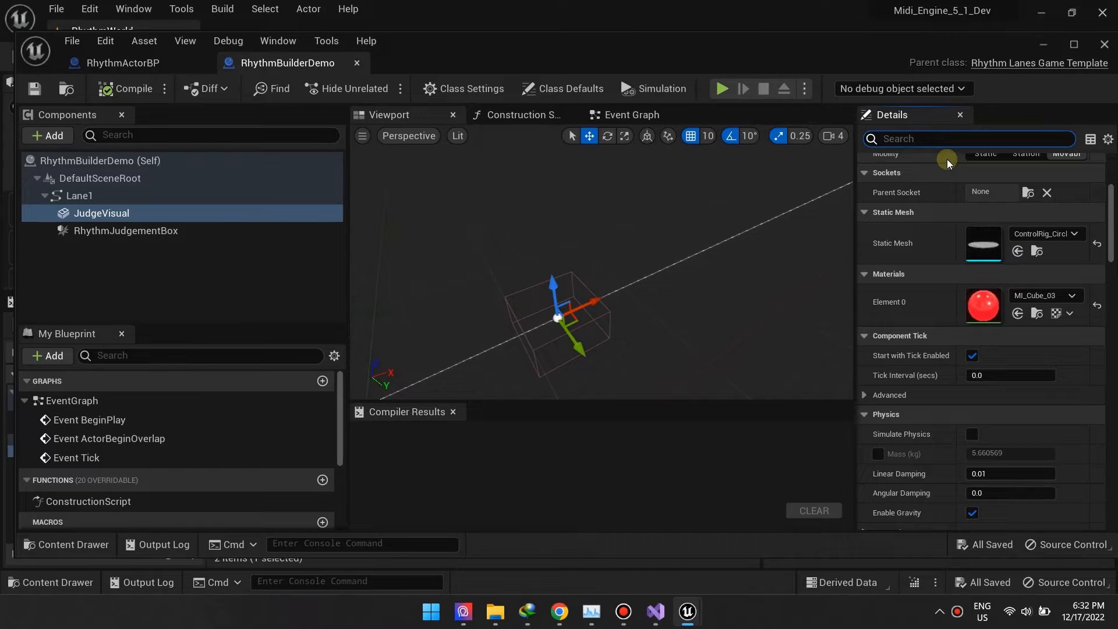
text(vi)
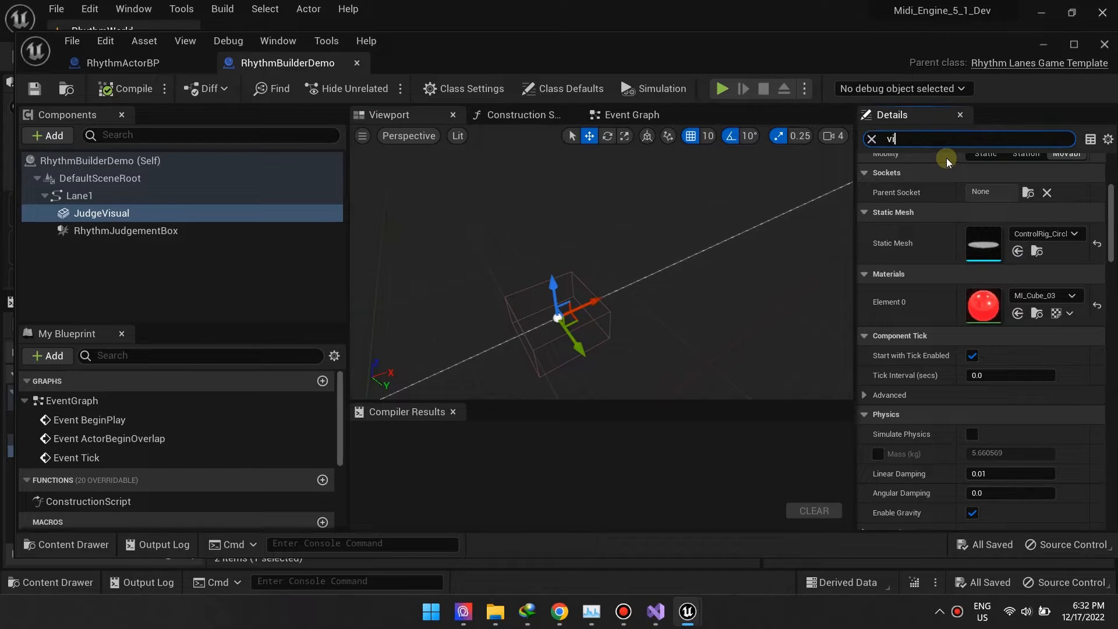
text(si)
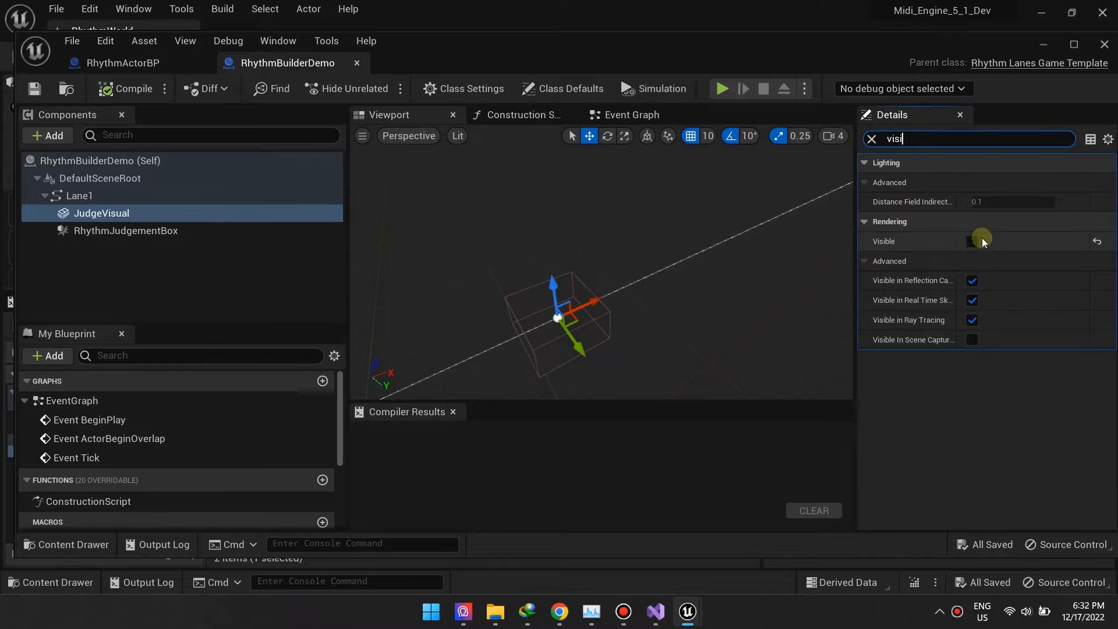
click(971, 241)
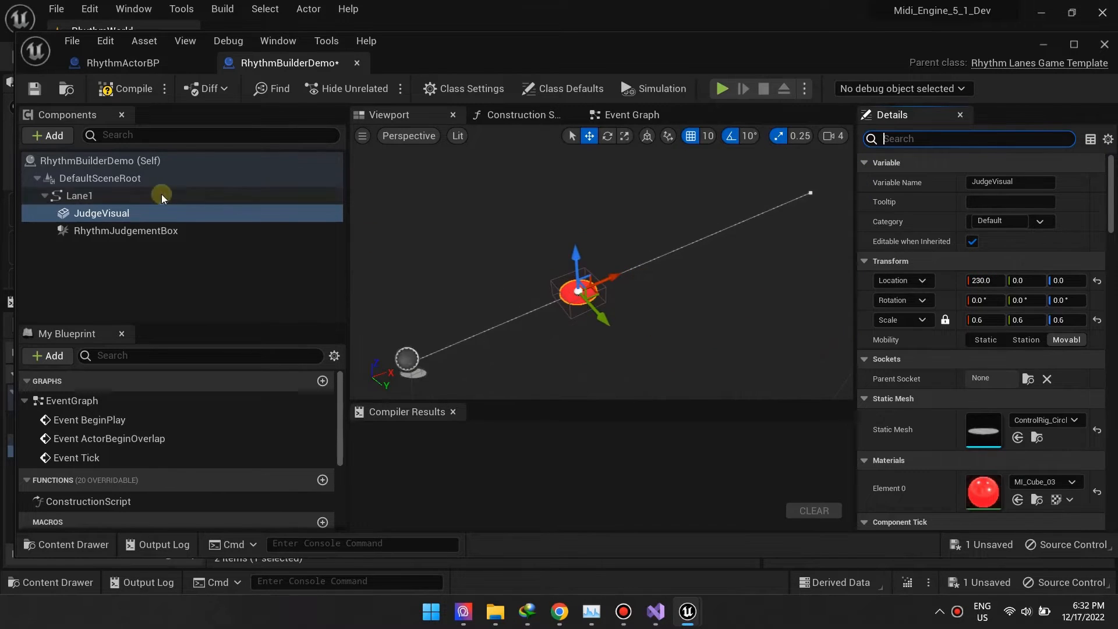
mouse_move(101, 213)
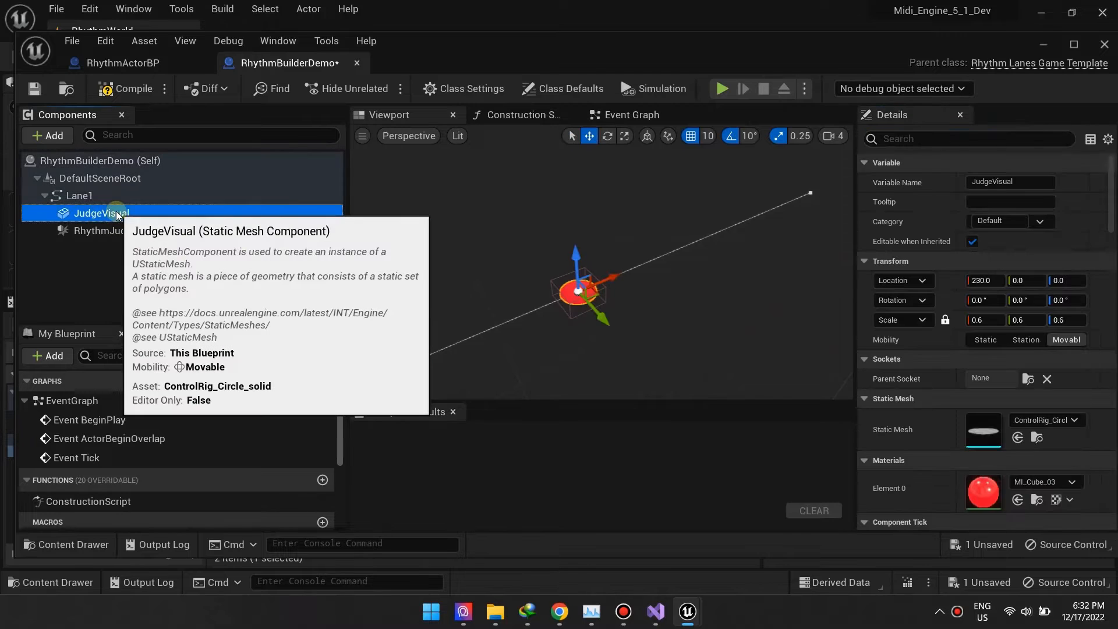
click(126, 230)
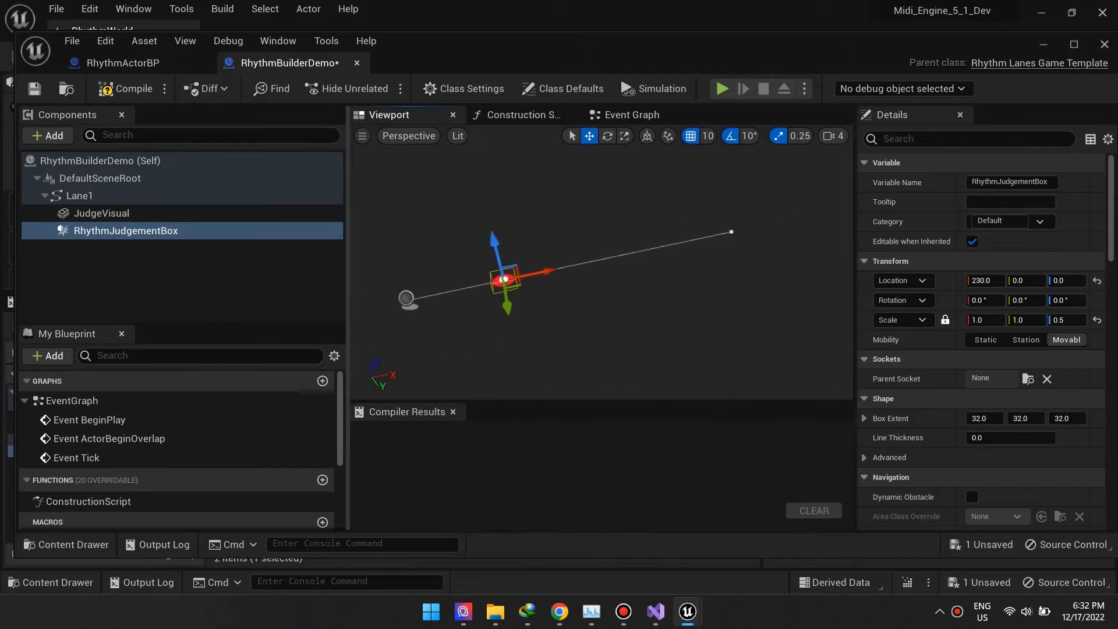
- Select the Lane1 spline and its far end point to extend the lane
click(78, 196)
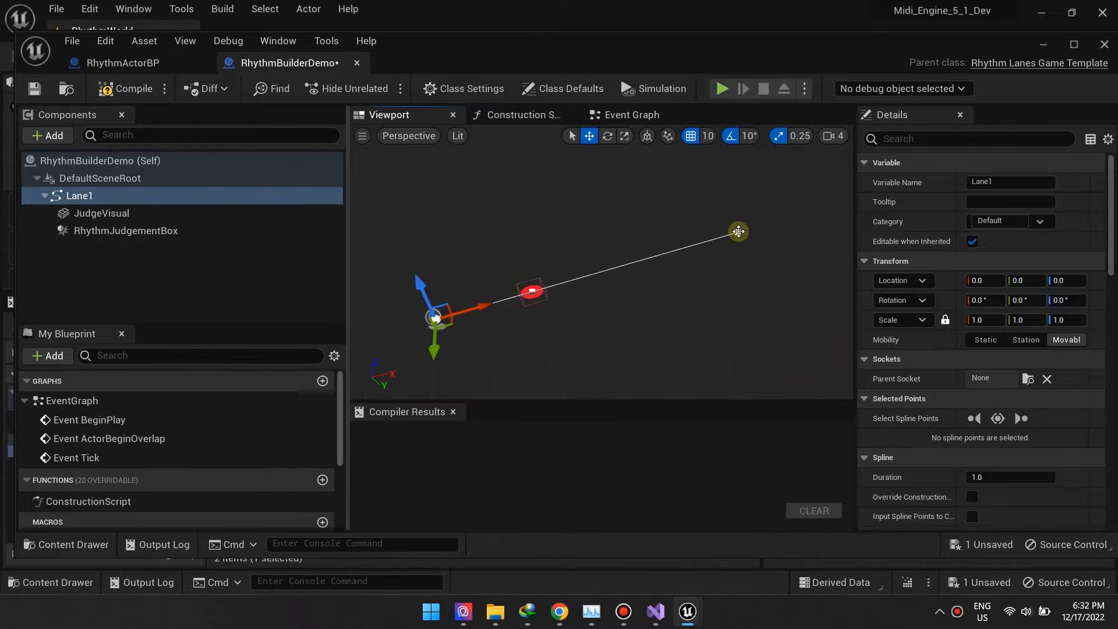
click(738, 232)
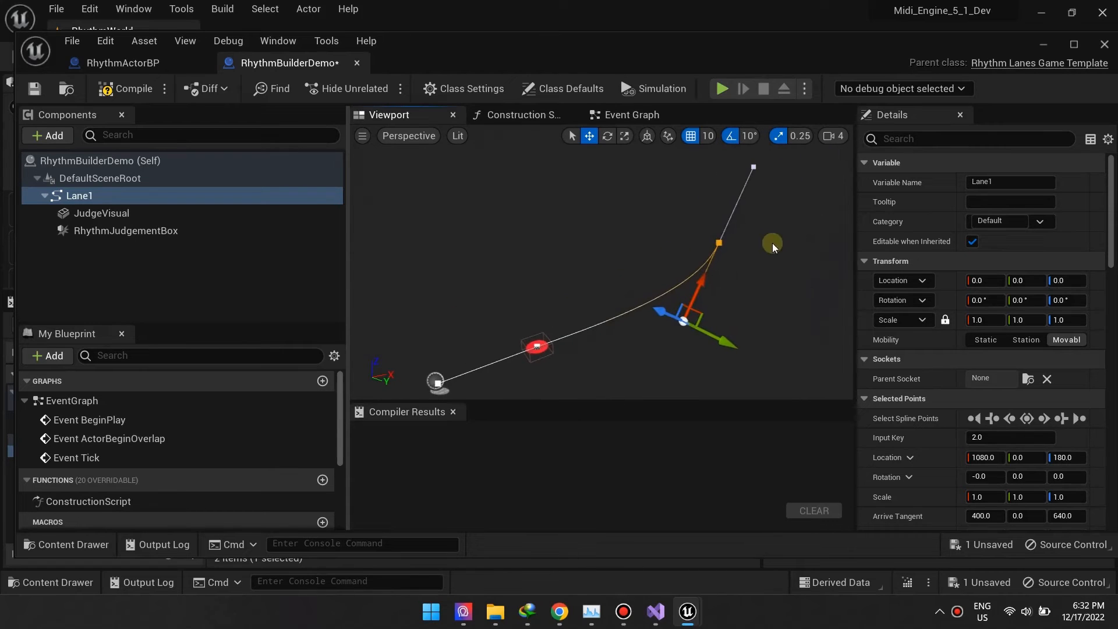
mouse_move(755, 269)
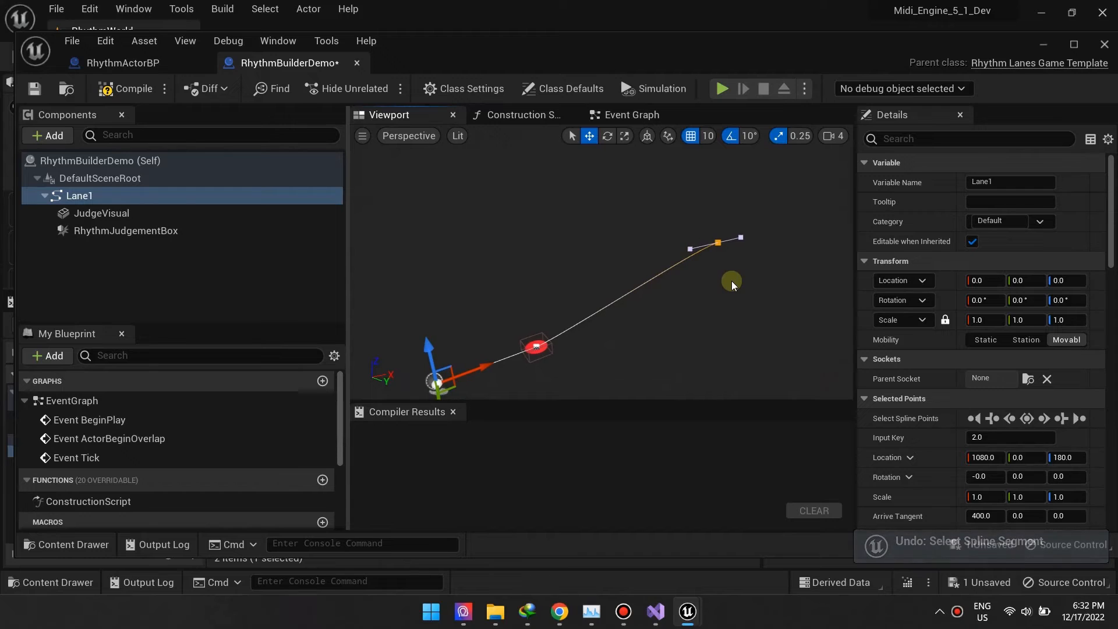
click(34, 89)
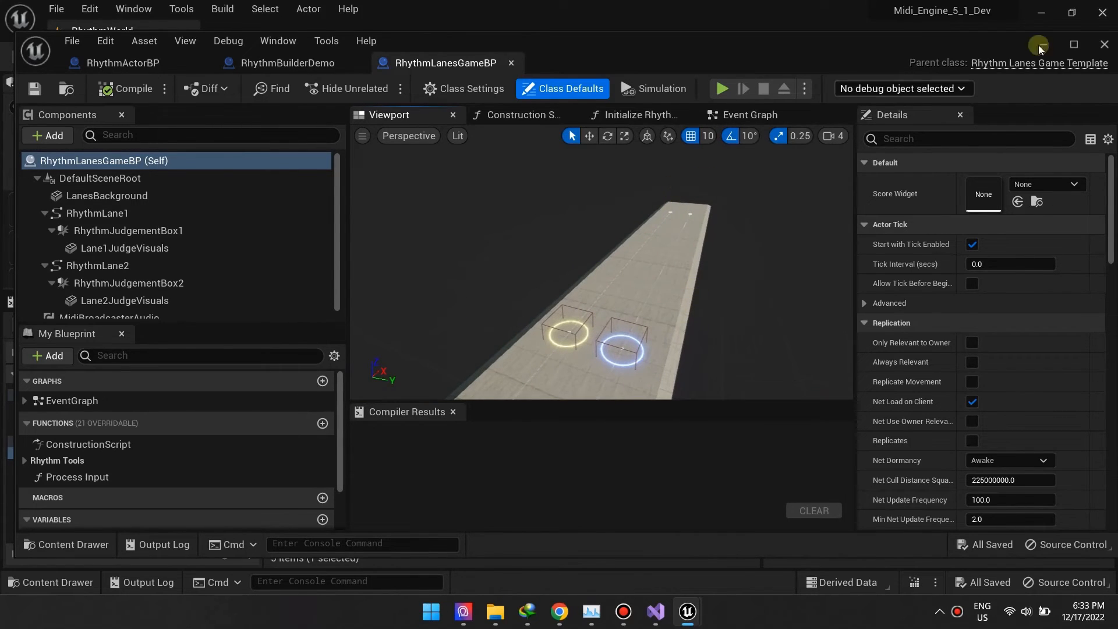
- Minimize the RhythmLanesGameBP blueprint editor to return to the RhythmWorld level
click(1103, 44)
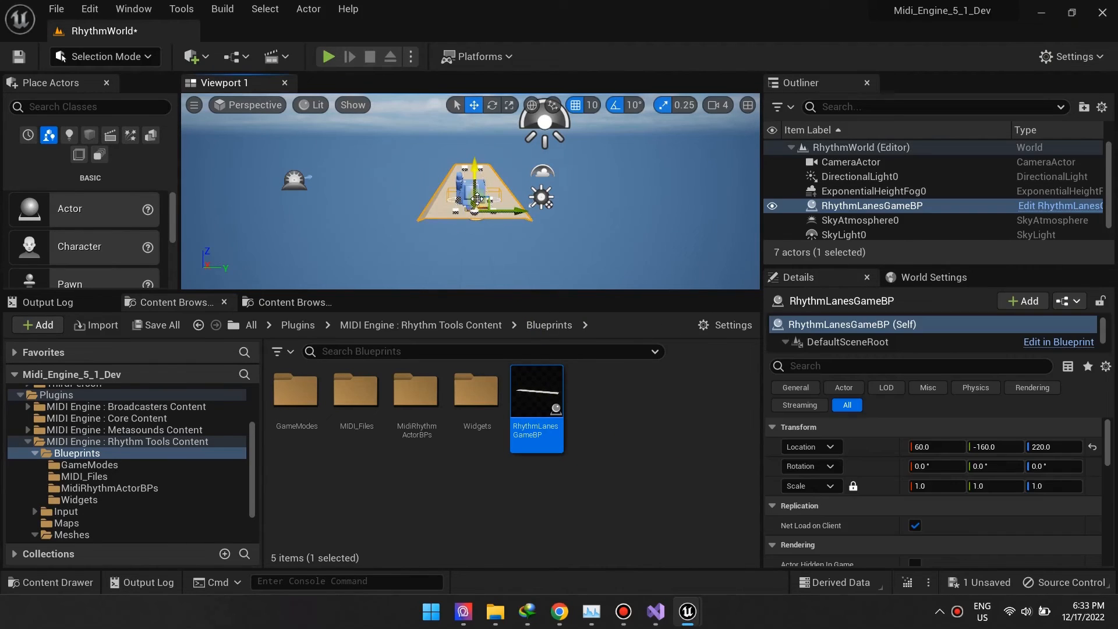
- Select CameraActor, start Play in the viewport and focus the running game
click(849, 161)
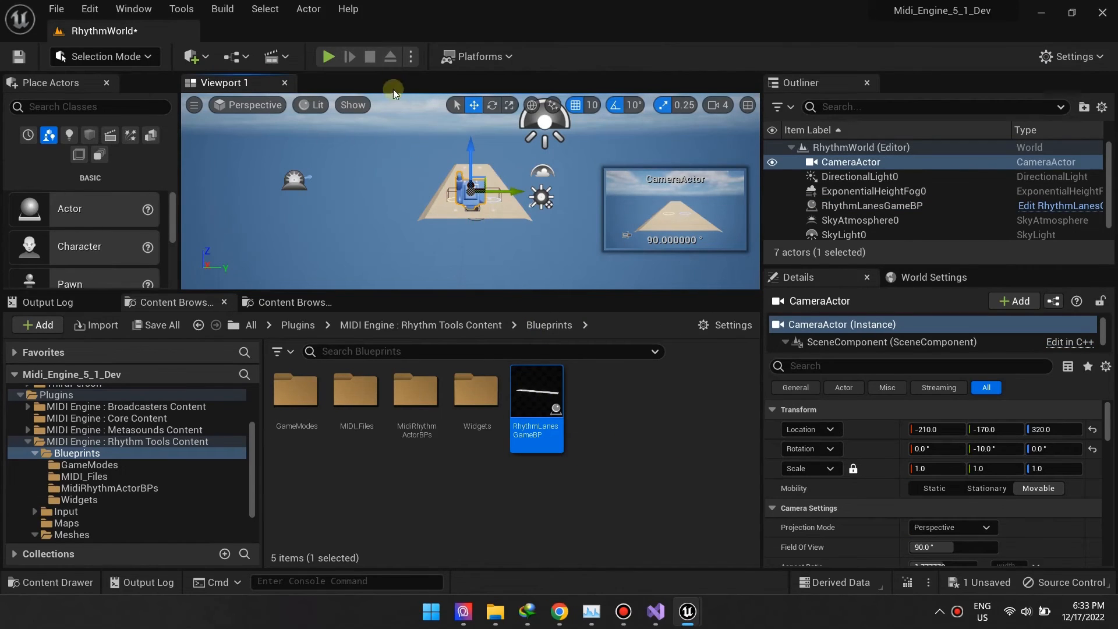
click(327, 56)
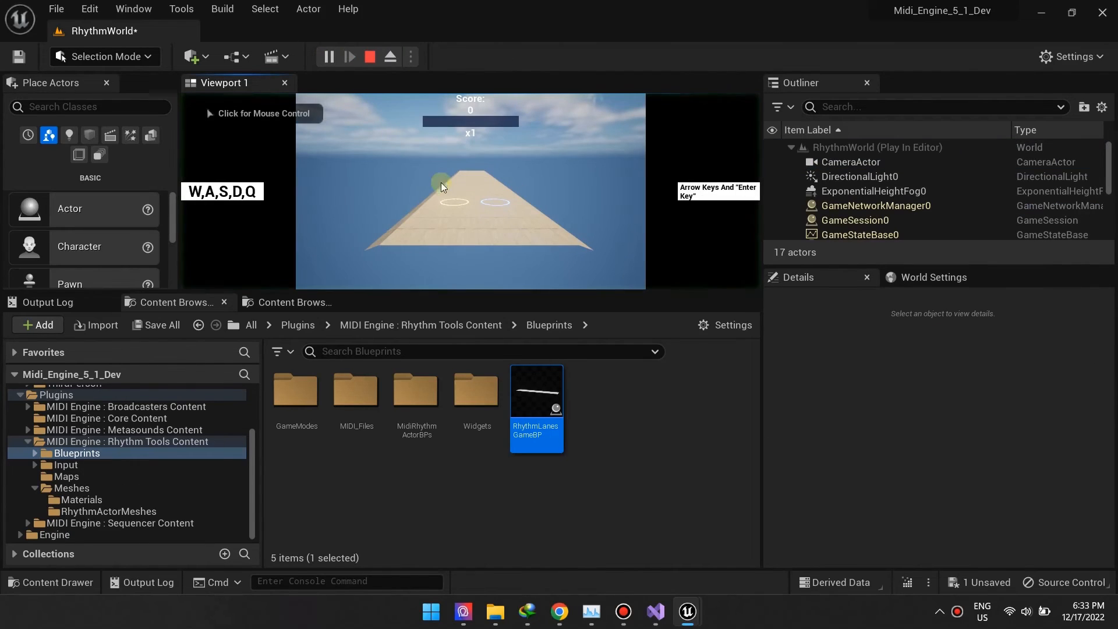
click(442, 187)
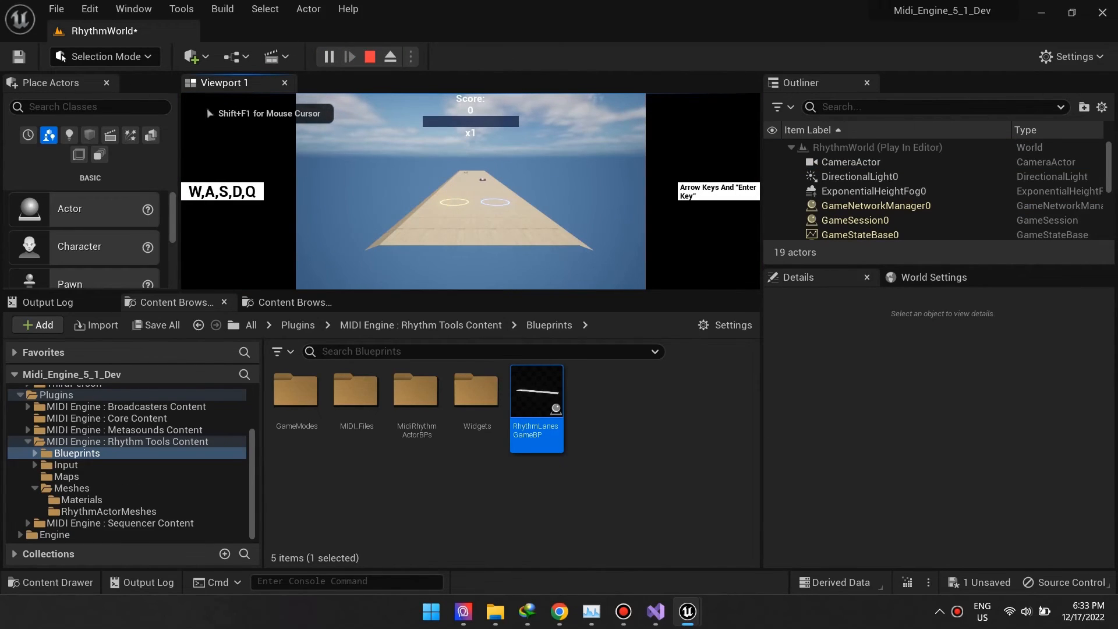